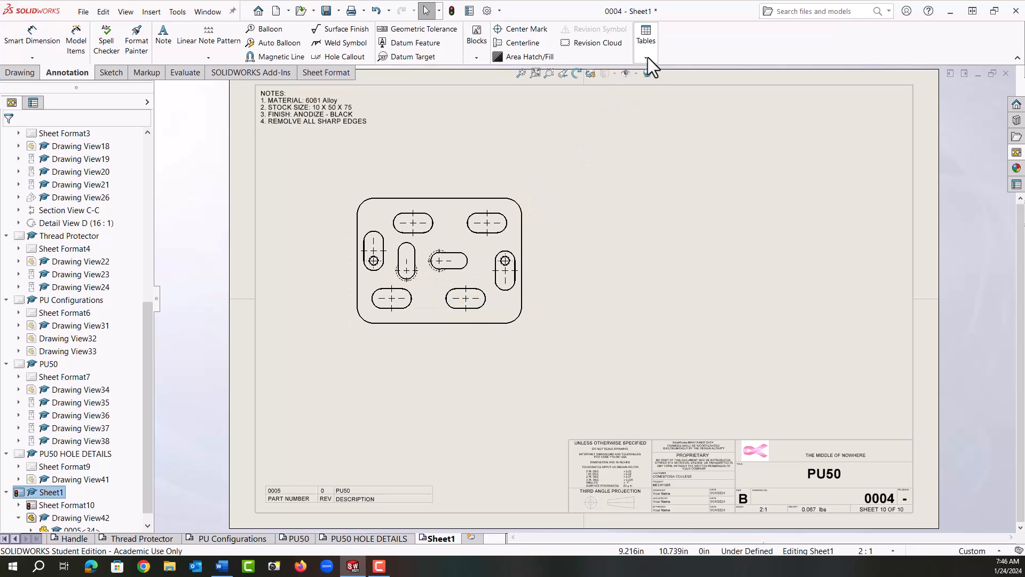
Start a hole table with bottom and left plate edges as X/Y datums and letter tags
{"action": "left_click", "coordinate": [644, 40]}
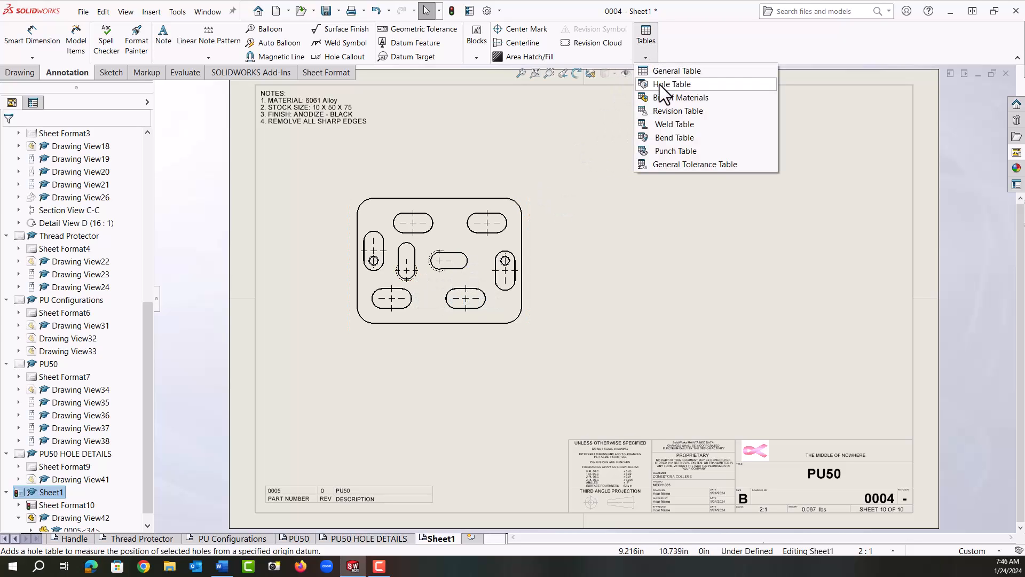
{"action": "left_click", "coordinate": [672, 84]}
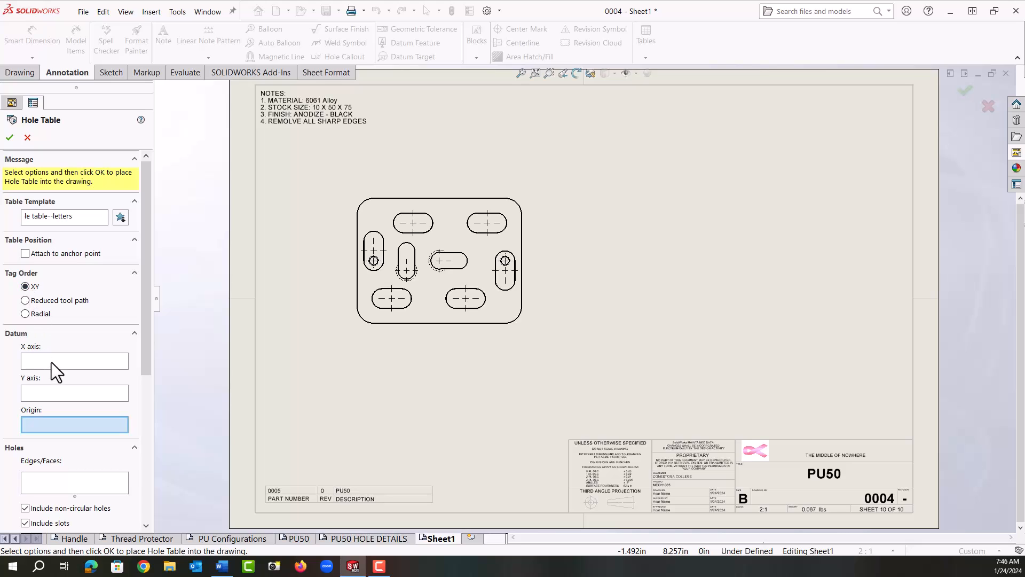
{"action": "left_click", "coordinate": [74, 360]}
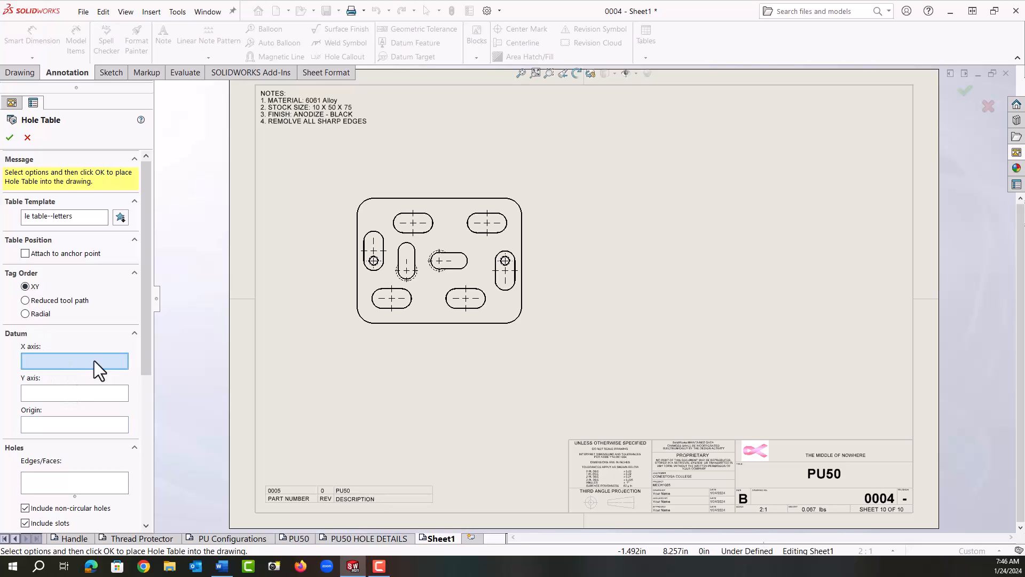
{"action": "mouse_move", "coordinate": [437, 329]}
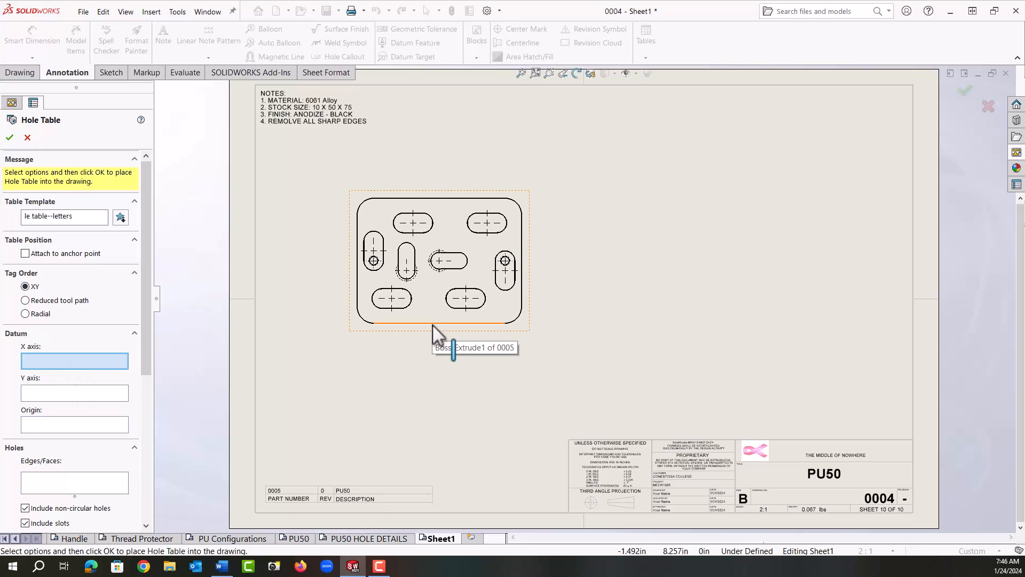
{"action": "left_click", "coordinate": [363, 314]}
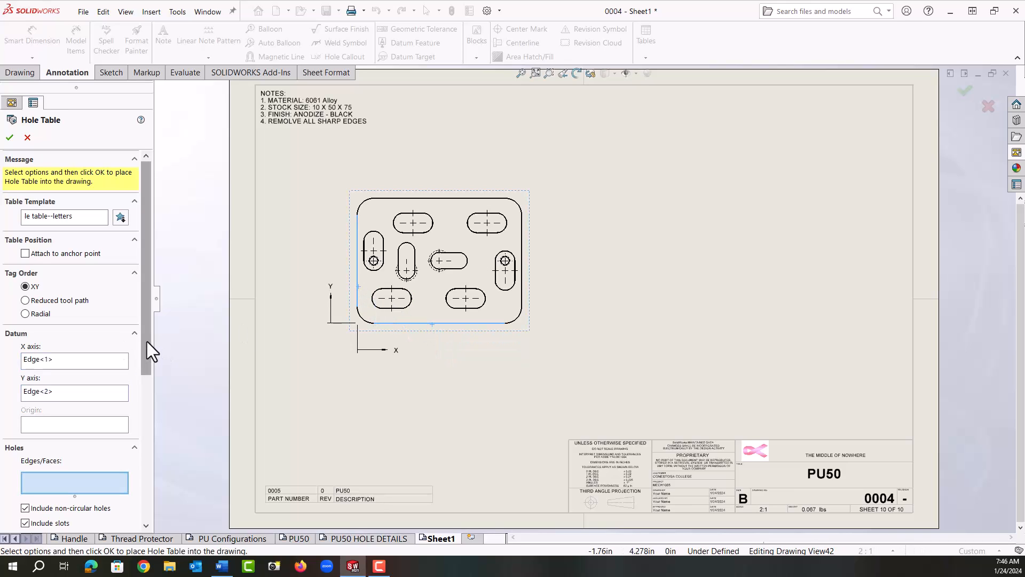
{"action": "scroll", "scroll_direction": "down", "scroll_amount": 3}
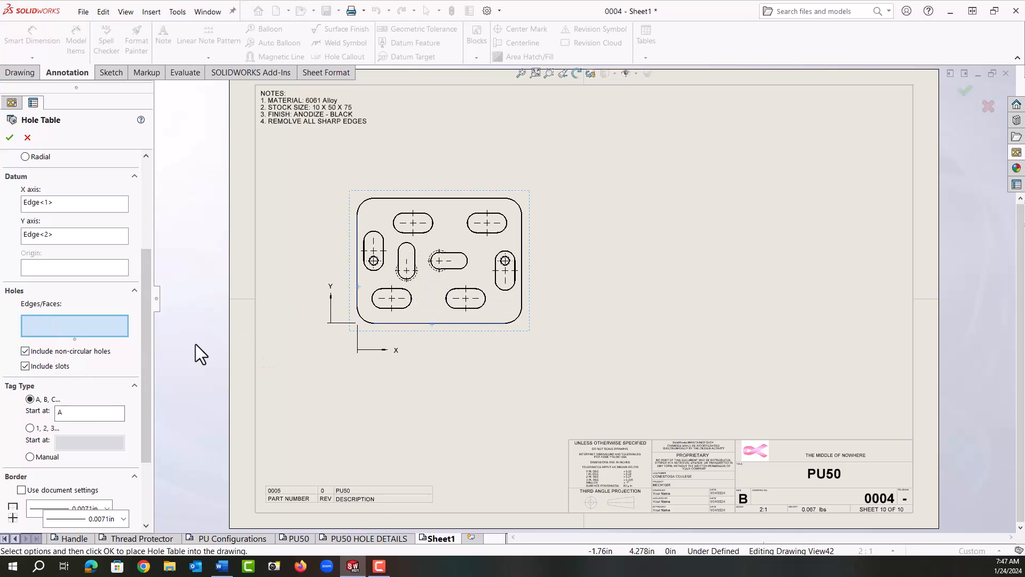
{"action": "left_click", "coordinate": [89, 413]}
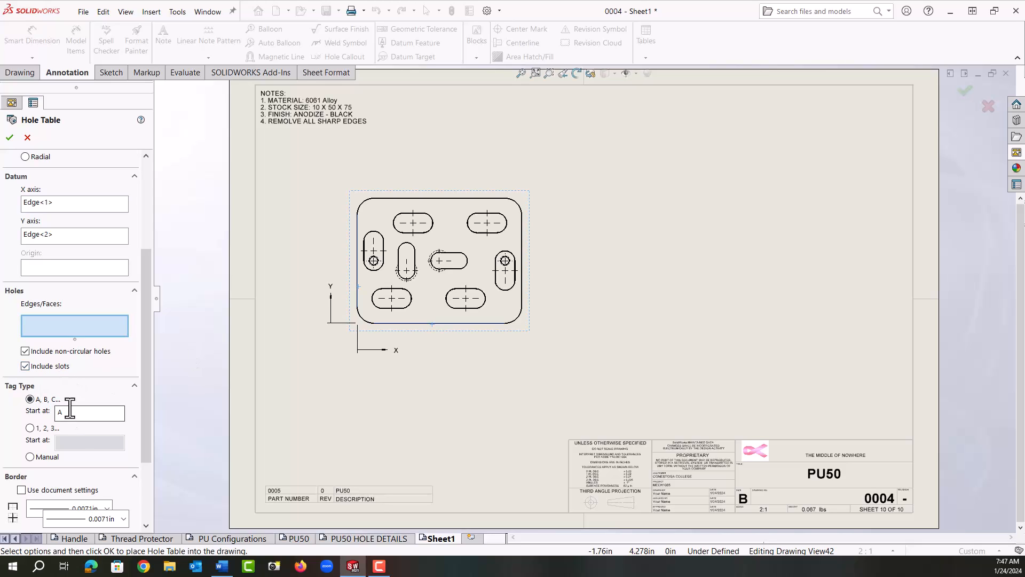
{"action": "mouse_move", "coordinate": [314, 312]}
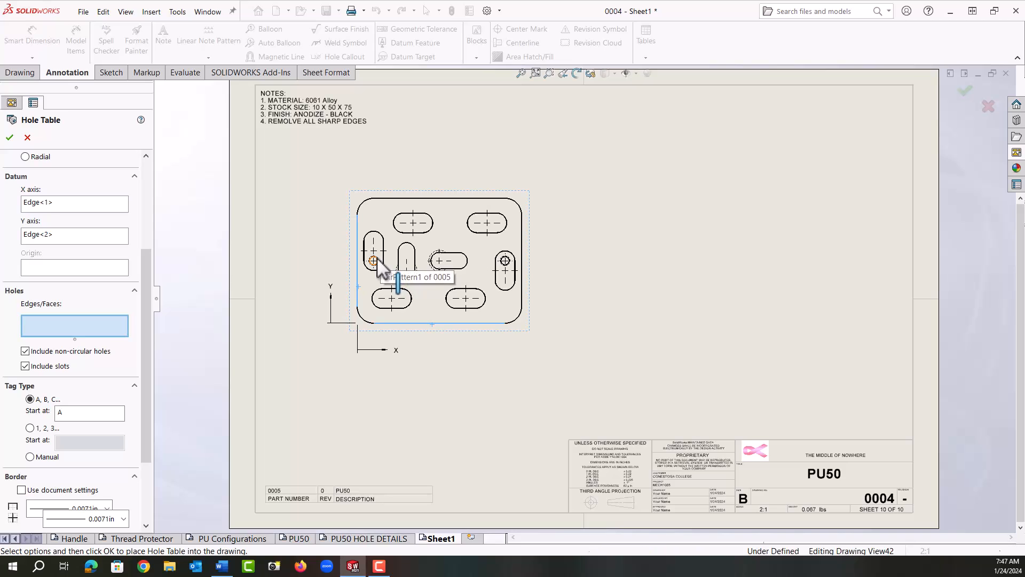
Add the left threaded hole and the vertical slot to the hole table
{"action": "left_click", "coordinate": [406, 268]}
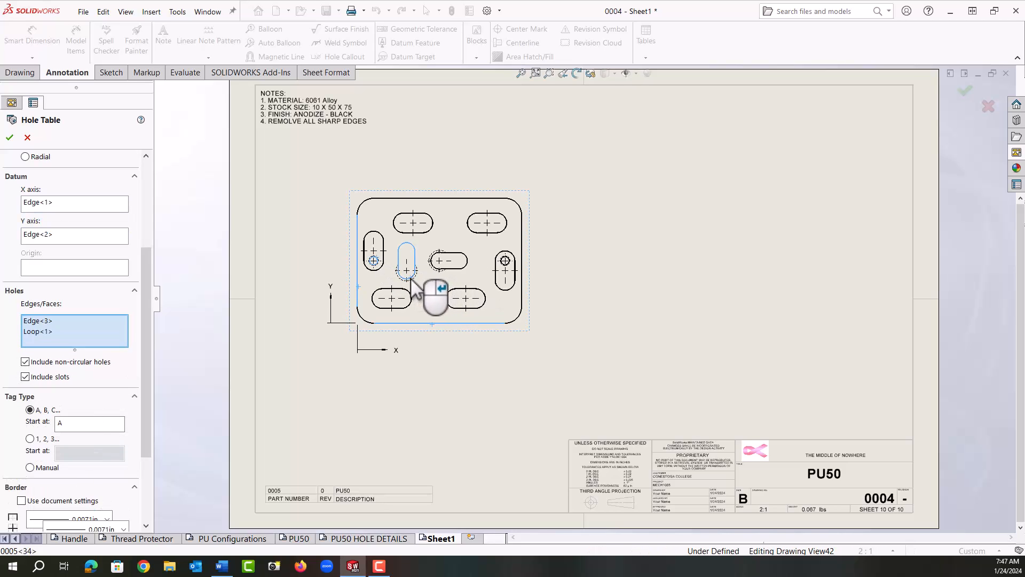
{"action": "left_click", "coordinate": [504, 260]}
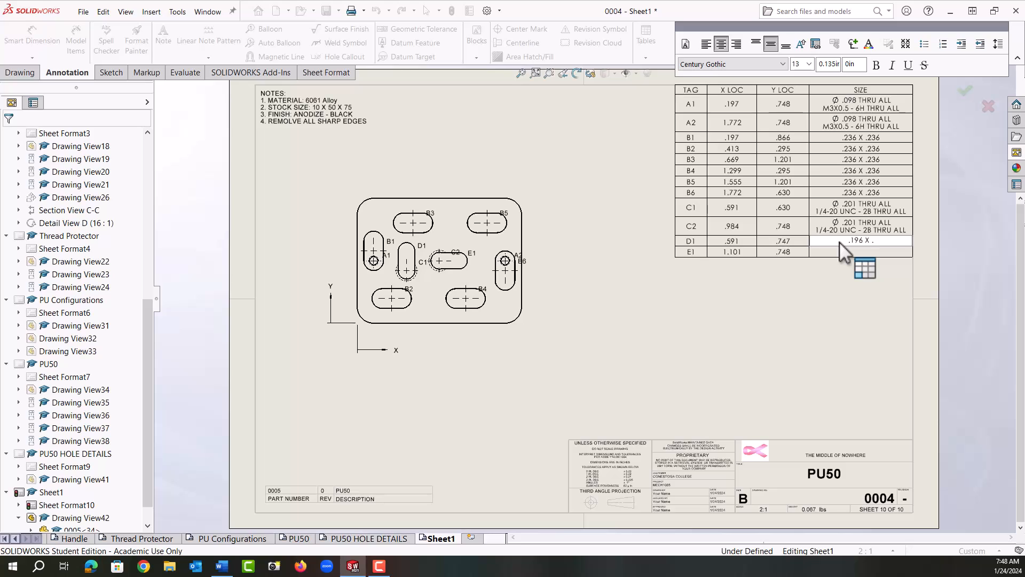
Complete D1's size as .196 X .216 by typing the missing slot length
{"action": "type", "text": ".216"}
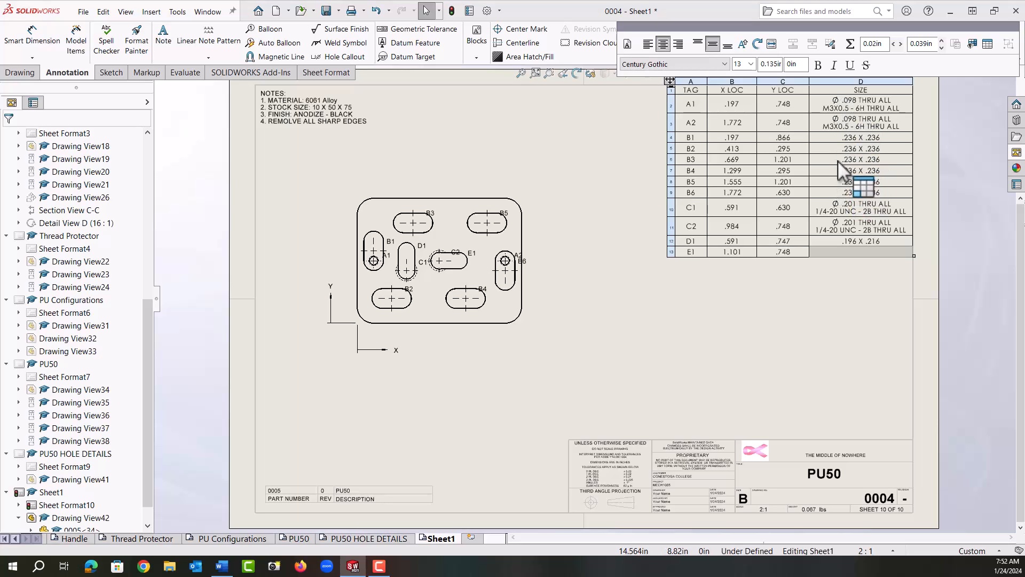
Combine same sizes in the SIZE column, then merge D1 and E1 sizes
{"action": "right_click", "coordinate": [843, 161]}
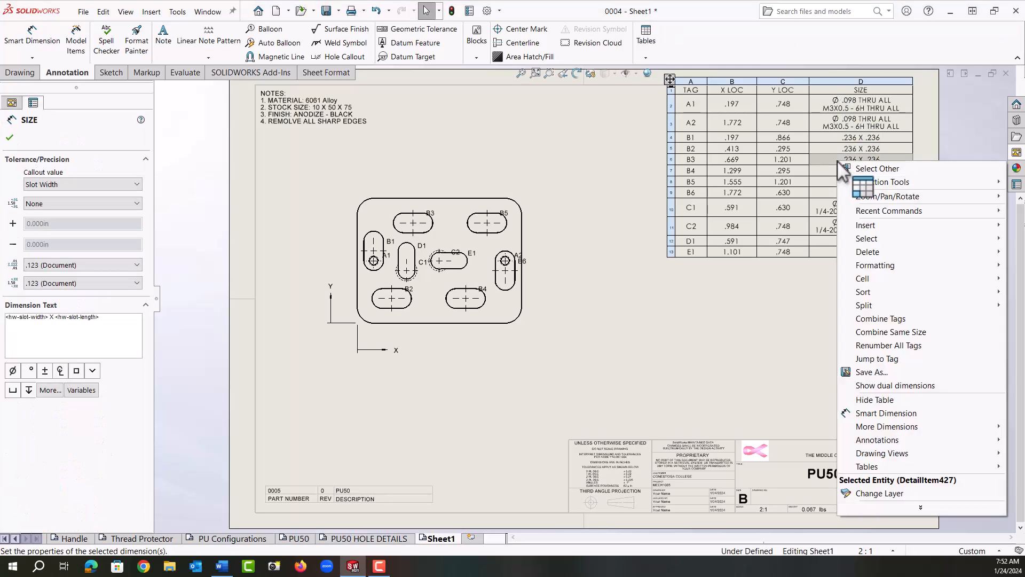
{"action": "mouse_move", "coordinate": [881, 318]}
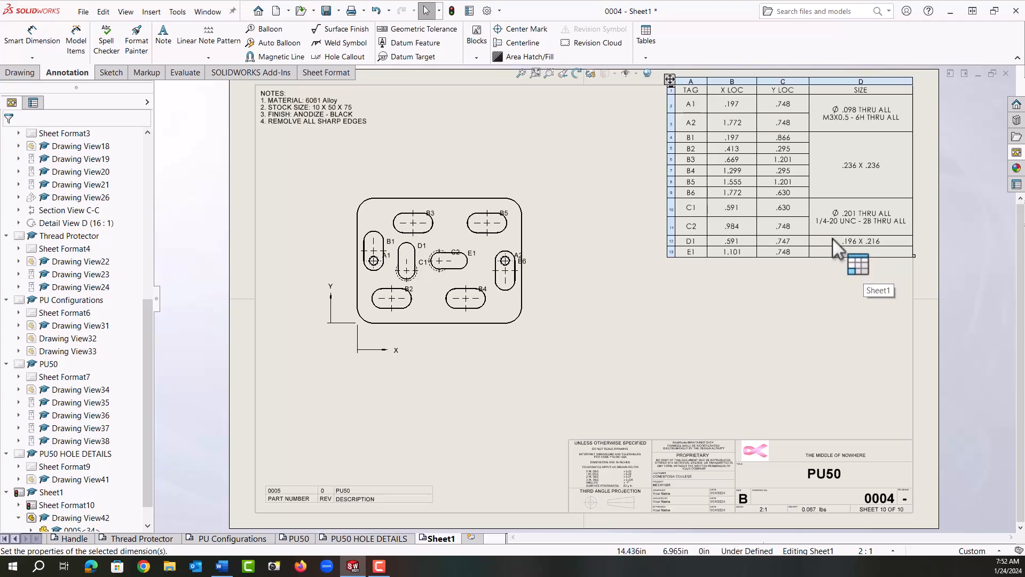
{"action": "left_click", "coordinate": [860, 240]}
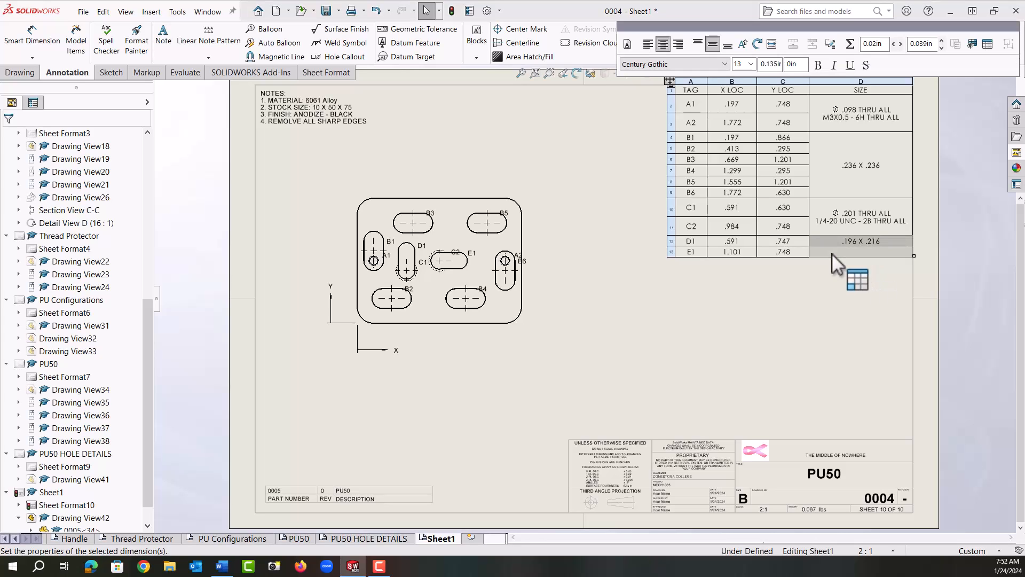
{"action": "right_click", "coordinate": [837, 262]}
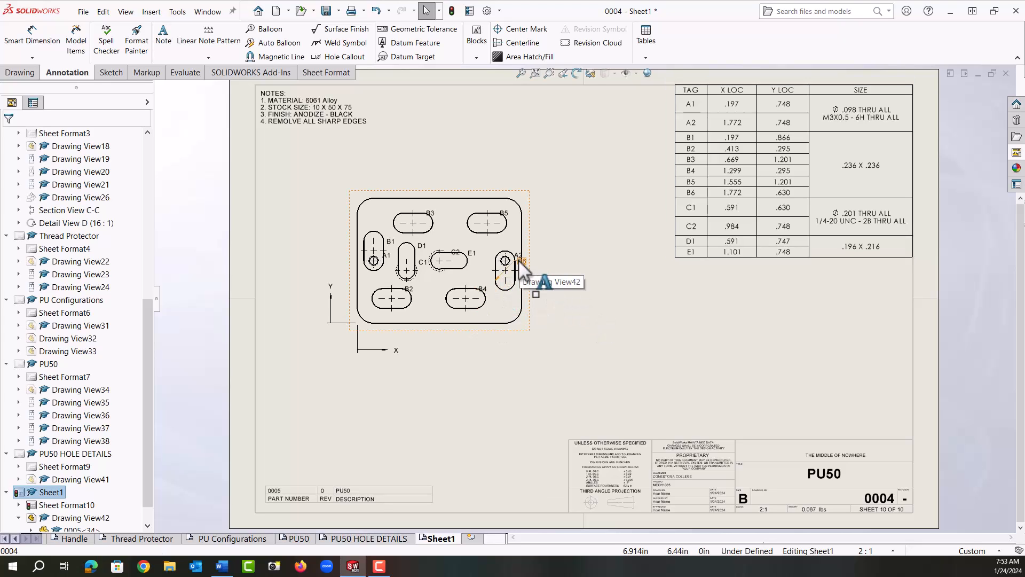
Move the B6 tag off the right slot so it clears the outline
{"action": "left_click", "coordinate": [503, 260]}
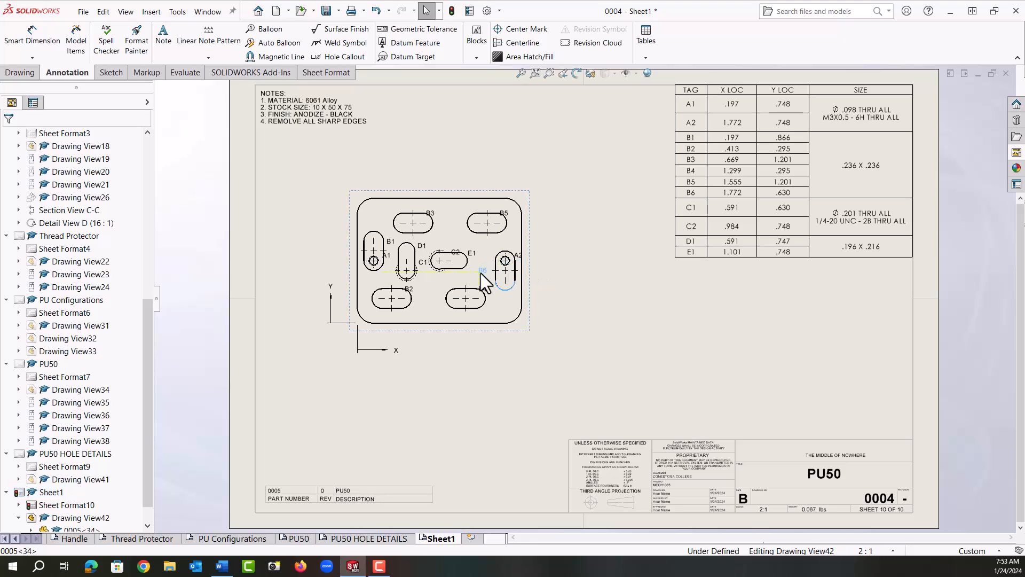
{"action": "left_click", "coordinate": [163, 34]}
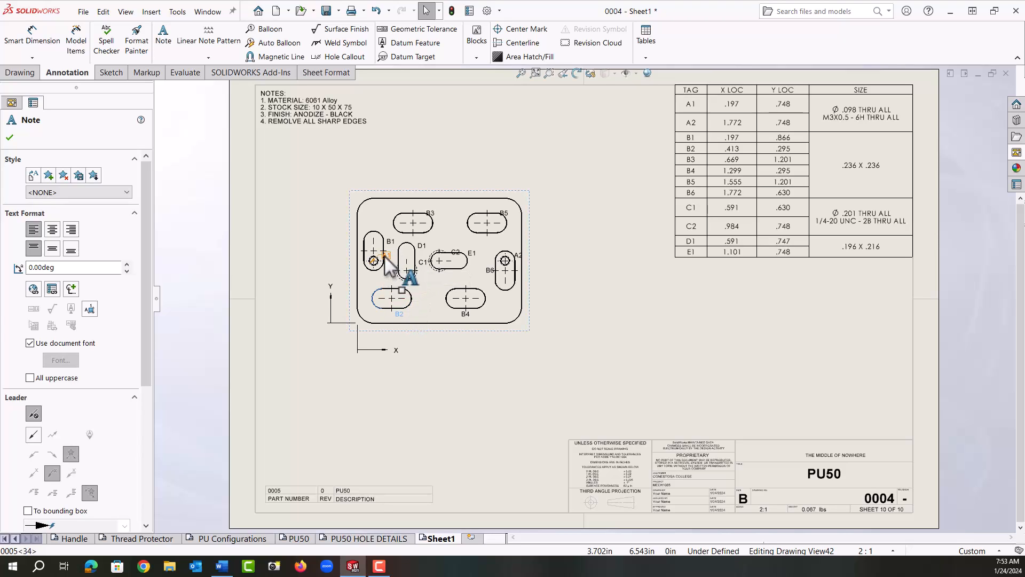
{"action": "mouse_move", "coordinate": [431, 219]}
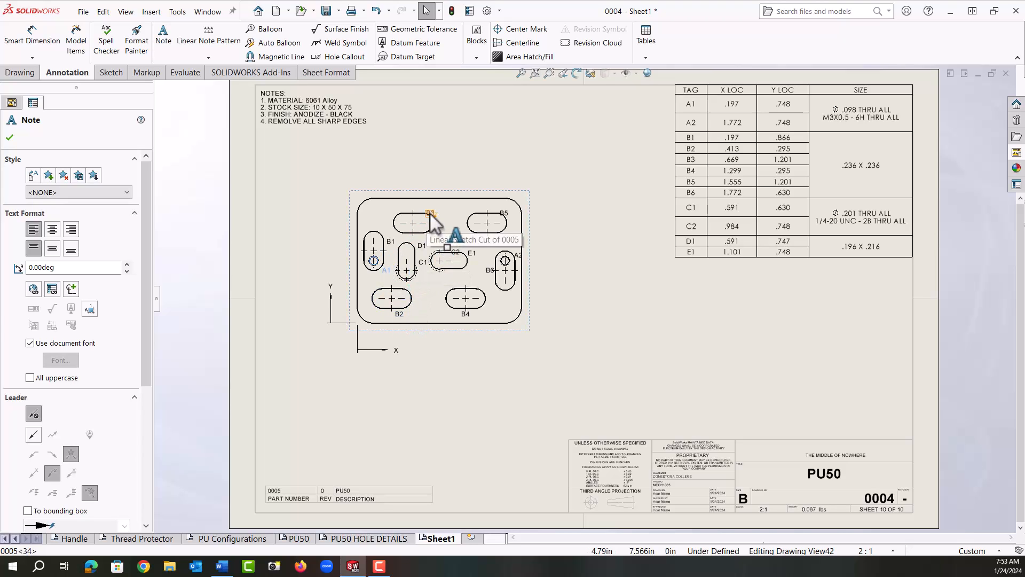